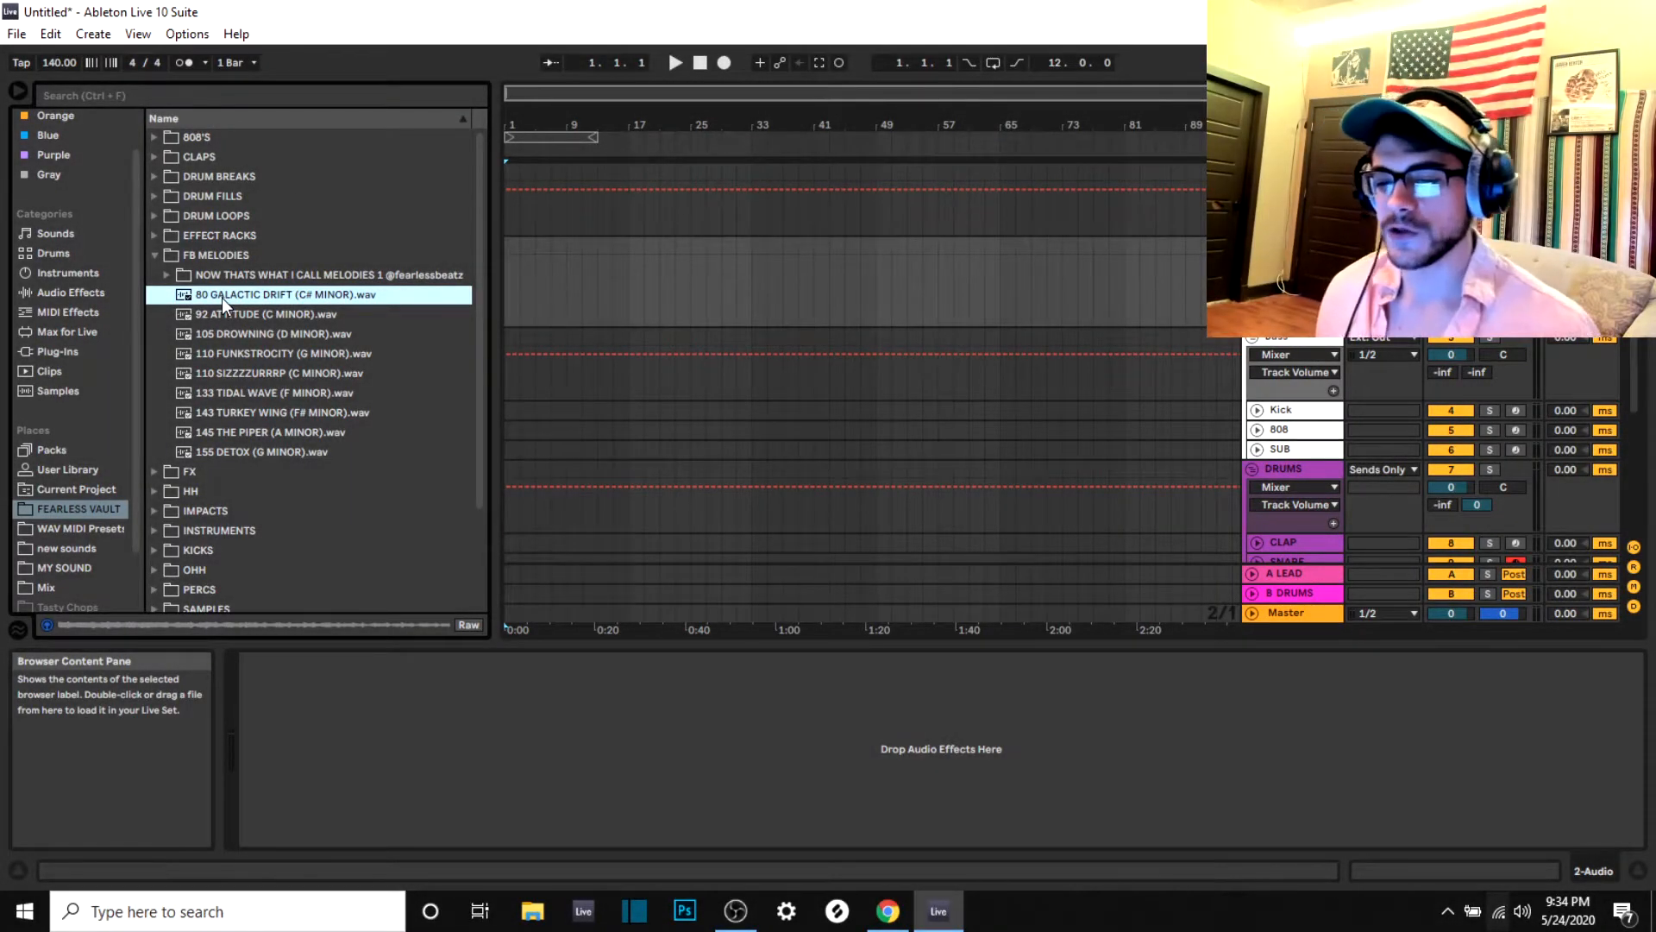
Add the 80 GALACTIC DRIFT (C# minor) melody from FB MELODIES to an audio track
left_click_drag(280, 293, 608, 274)
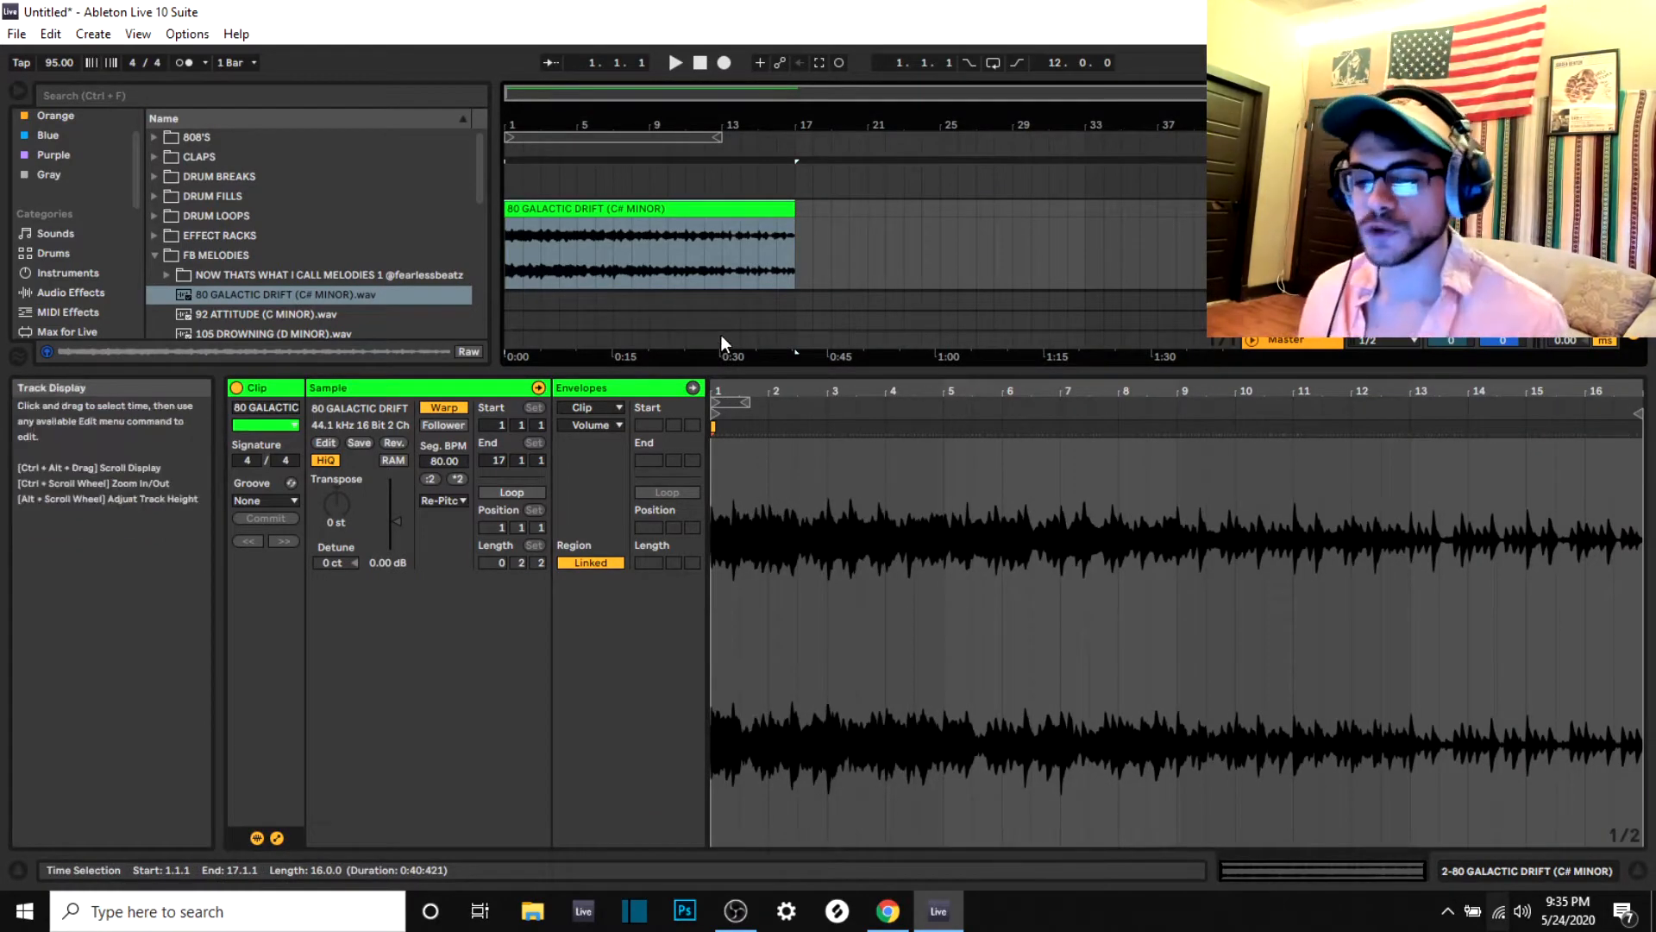
Set the melody clip's warp mode to Complex Pro and transpose it up 12 semitones
left_click(441, 499)
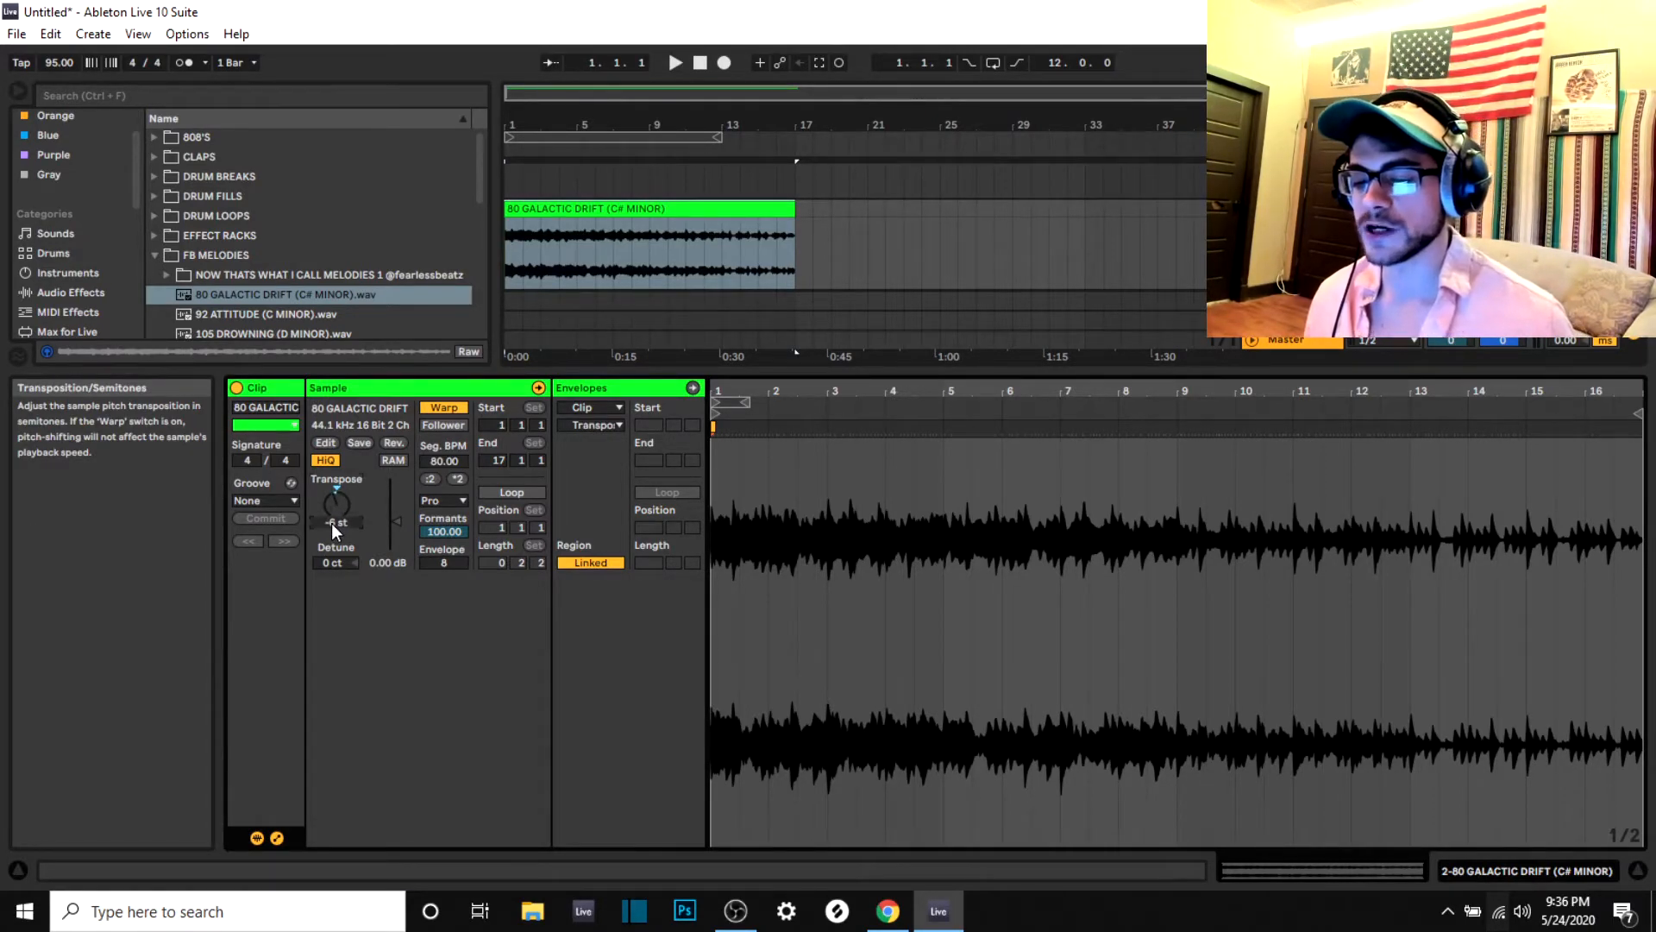
left_click_drag(335, 517, 336, 475)
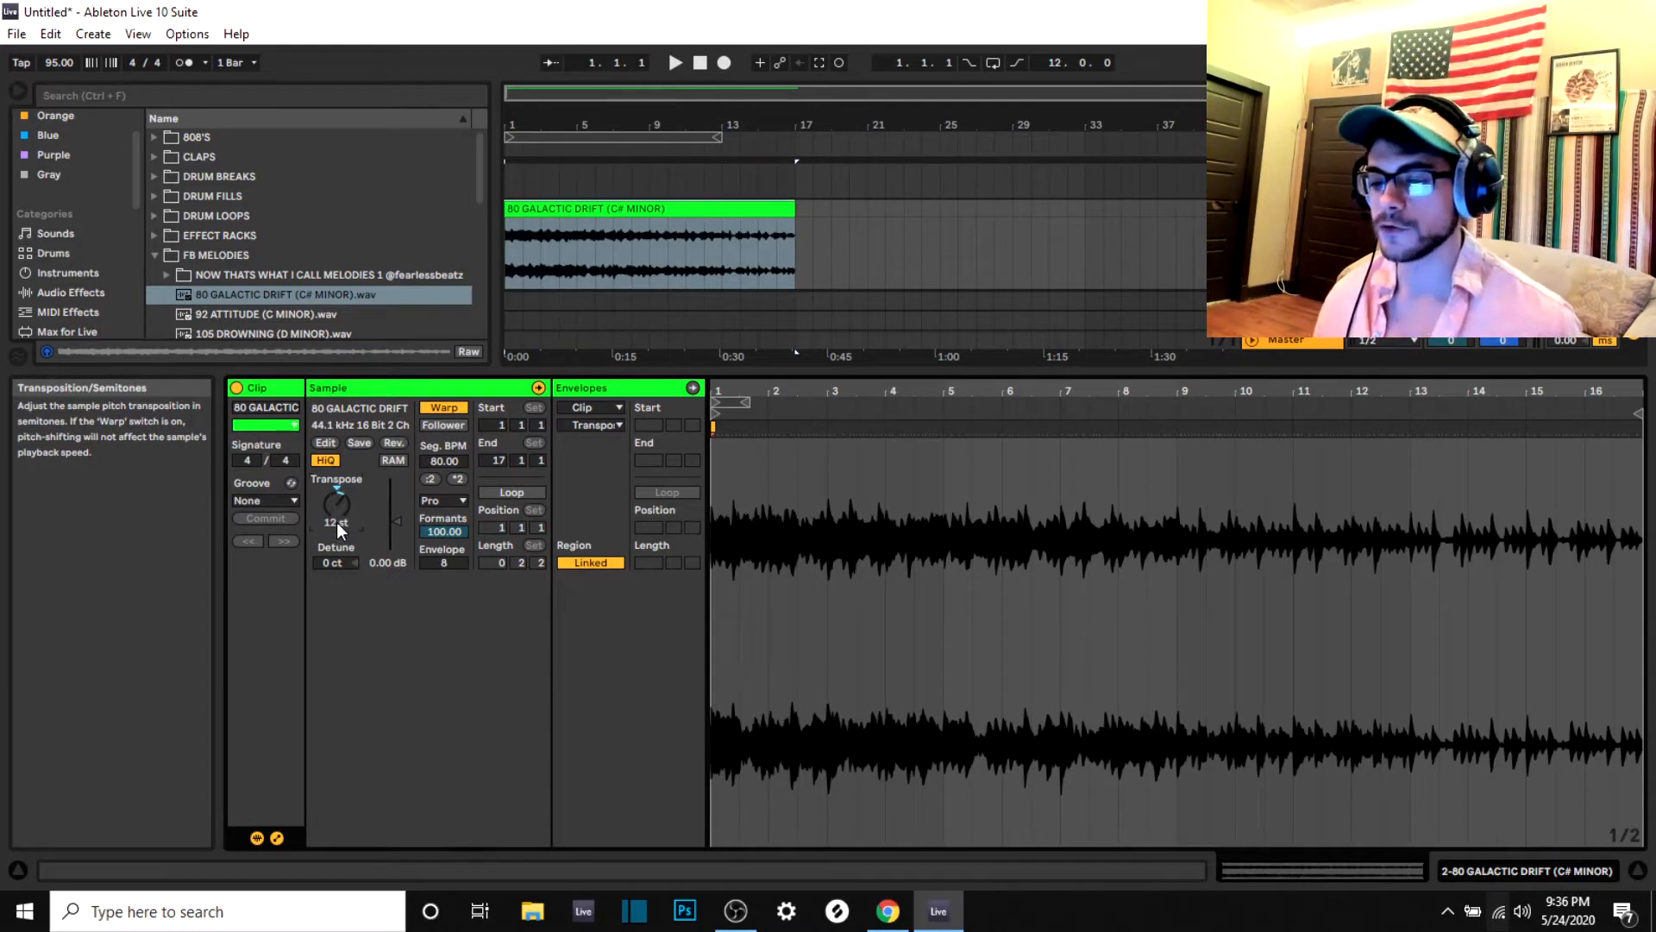
left_click(674, 62)
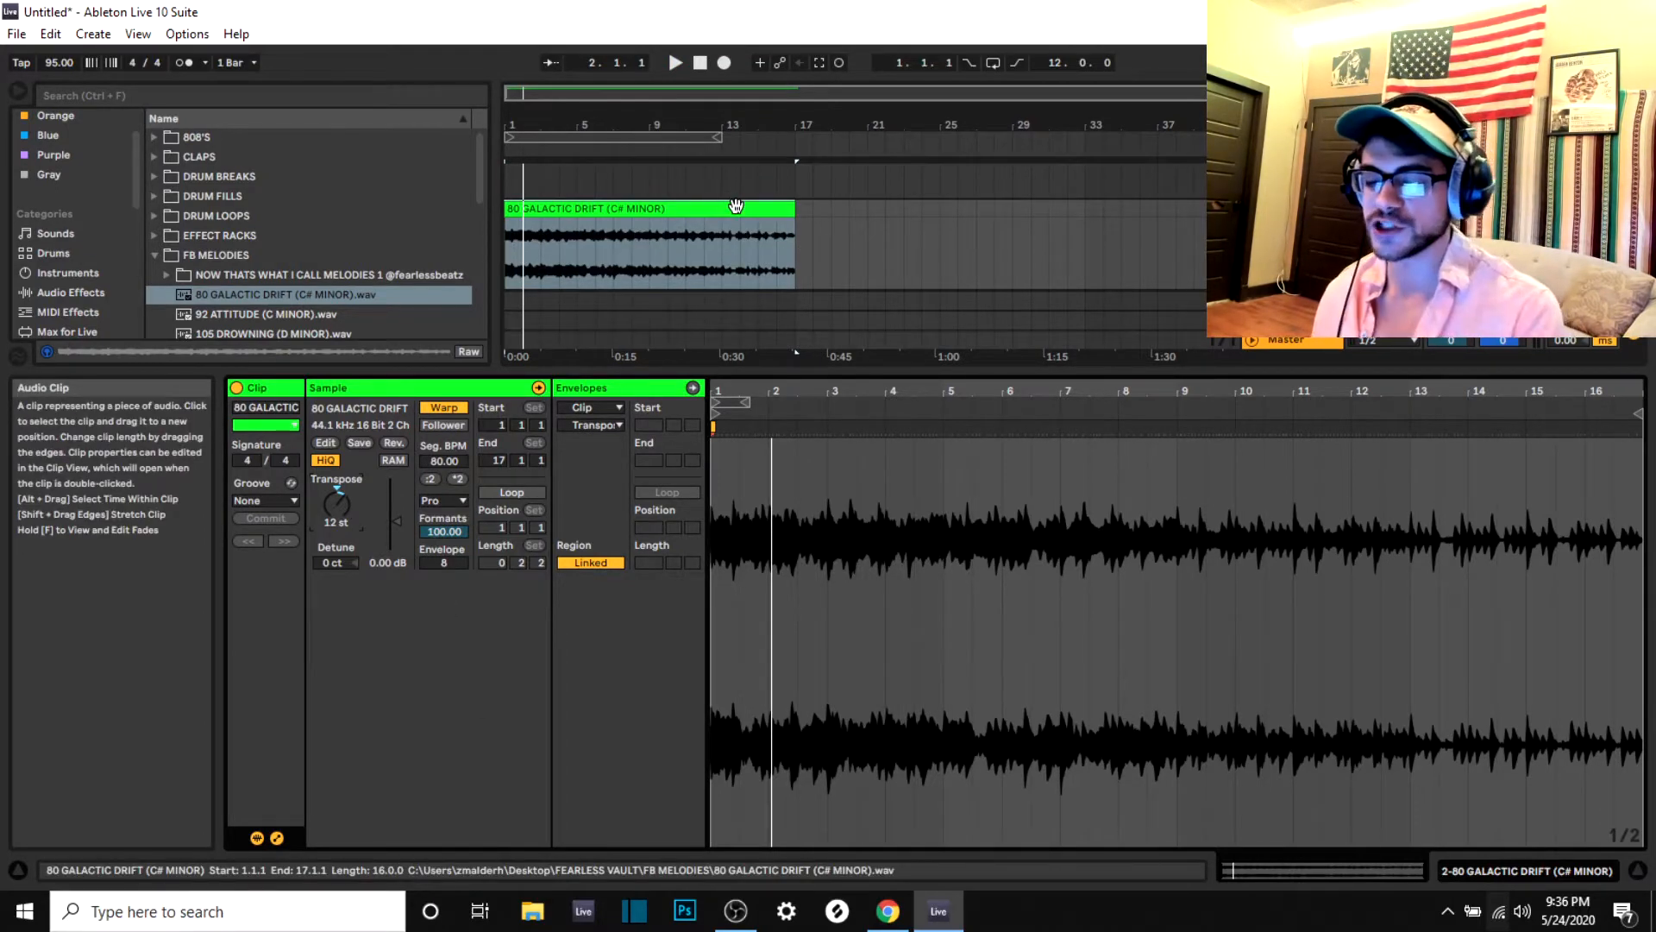
mouse_move(335, 505)
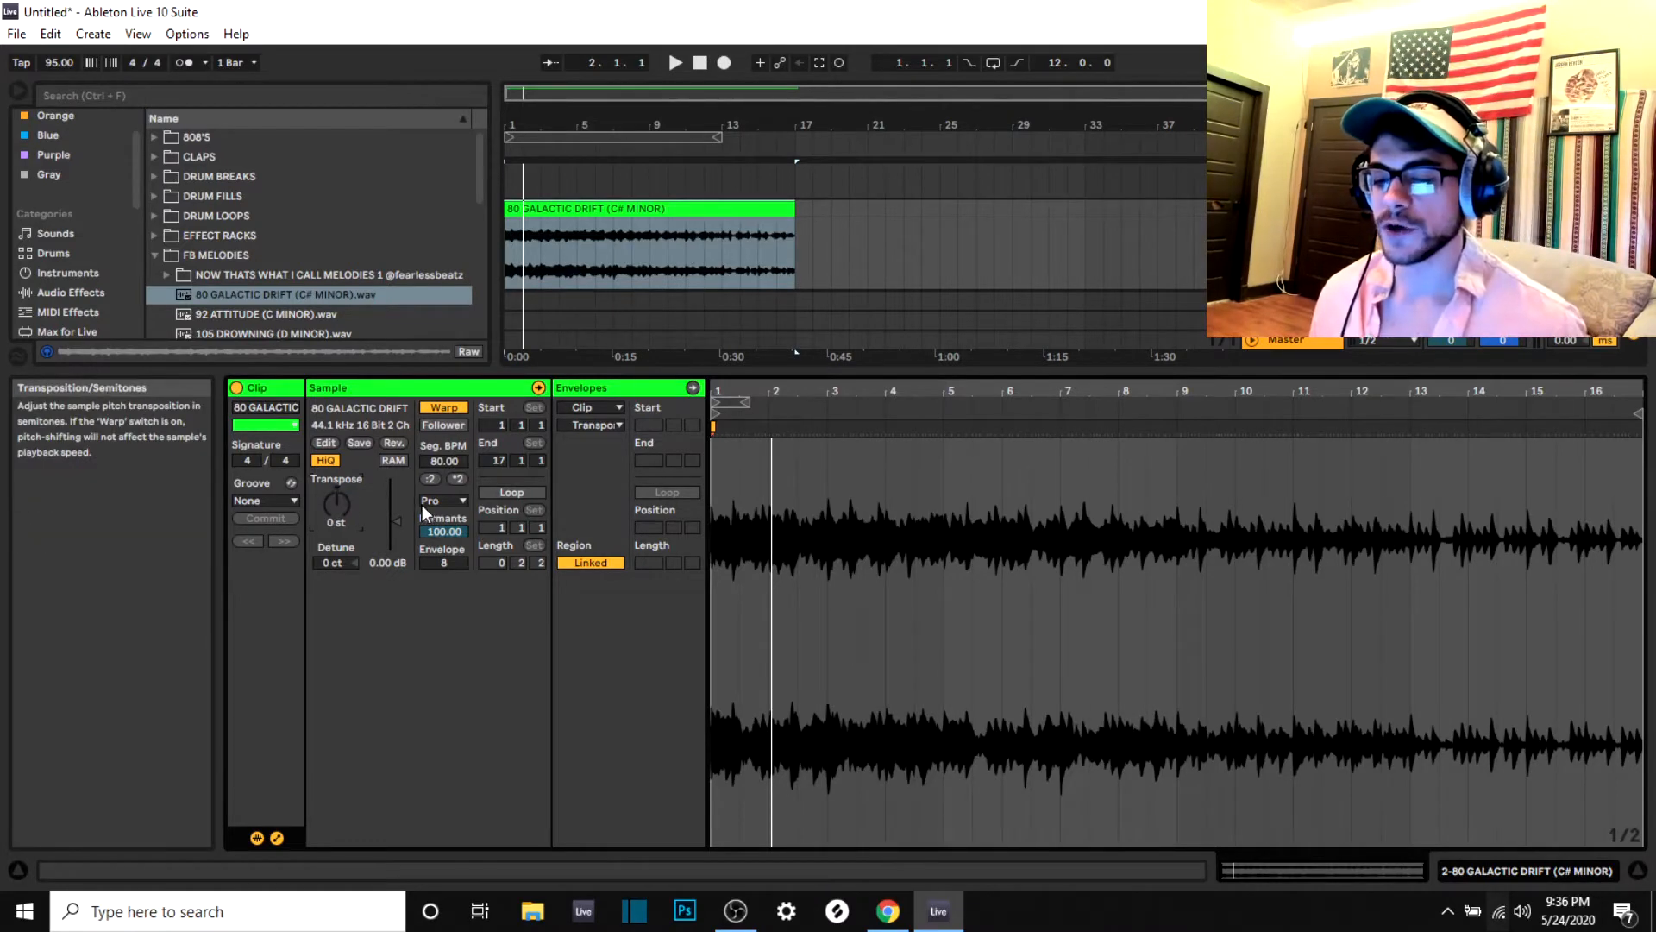
mouse_move(282, 538)
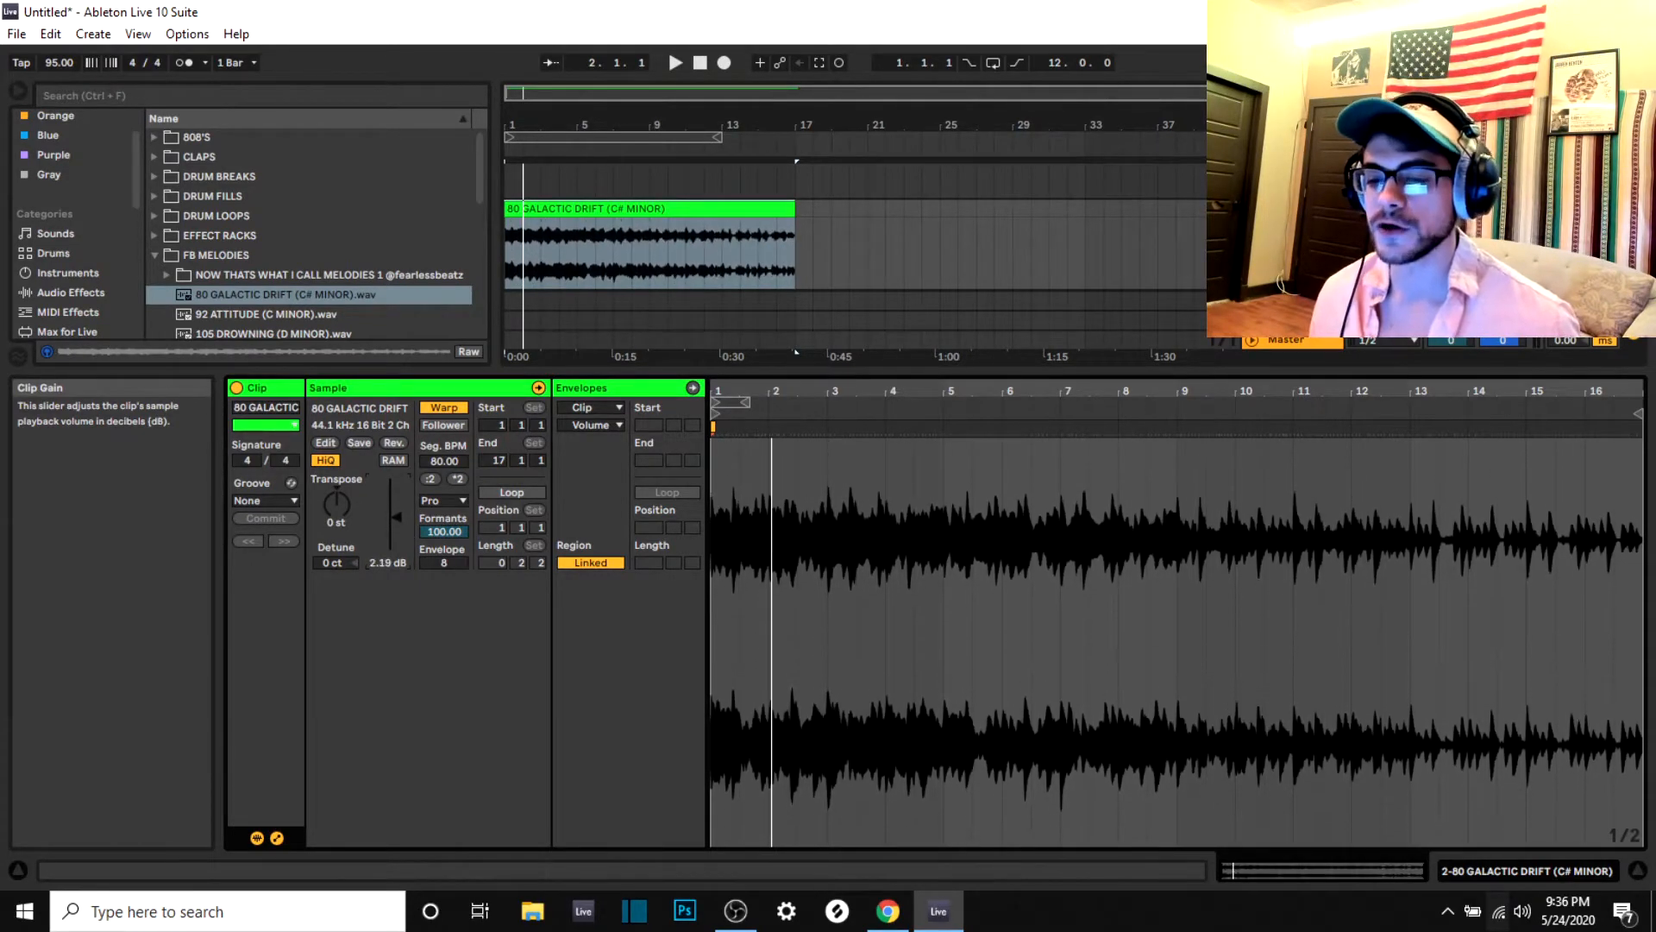
Nudge the Galactic Drift Clip Gain slider up to 3.13 dB
left_click_drag(394, 522, 394, 513)
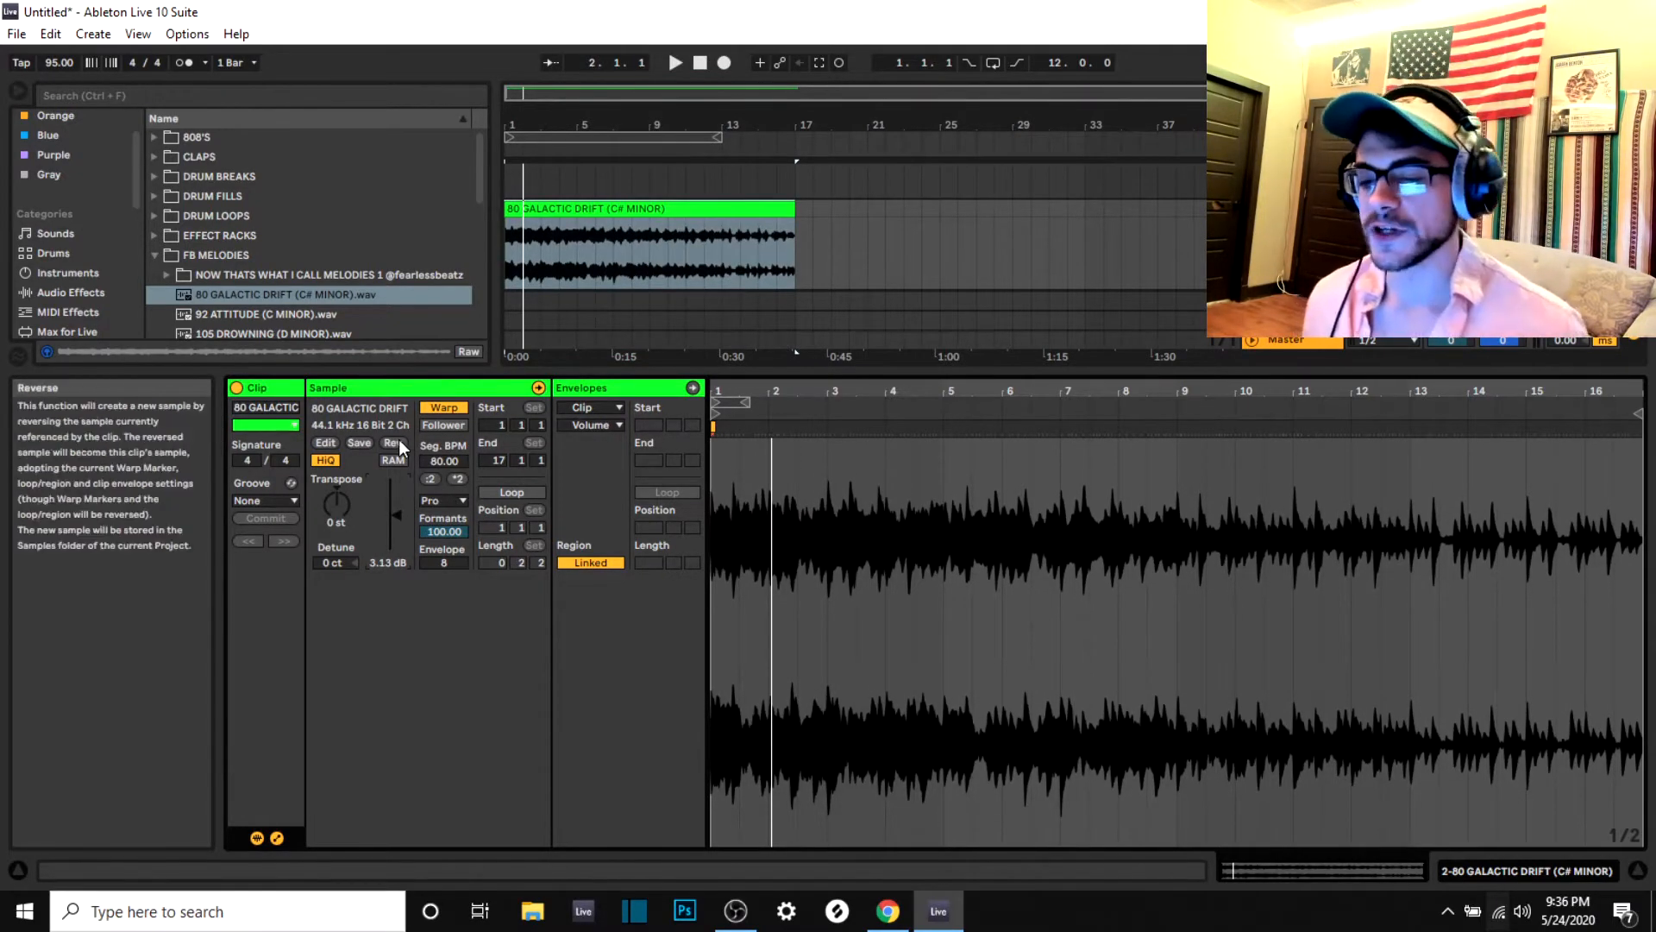
Reverse the Galactic Drift sample with the Rev. button in the Sample box
left_click(392, 443)
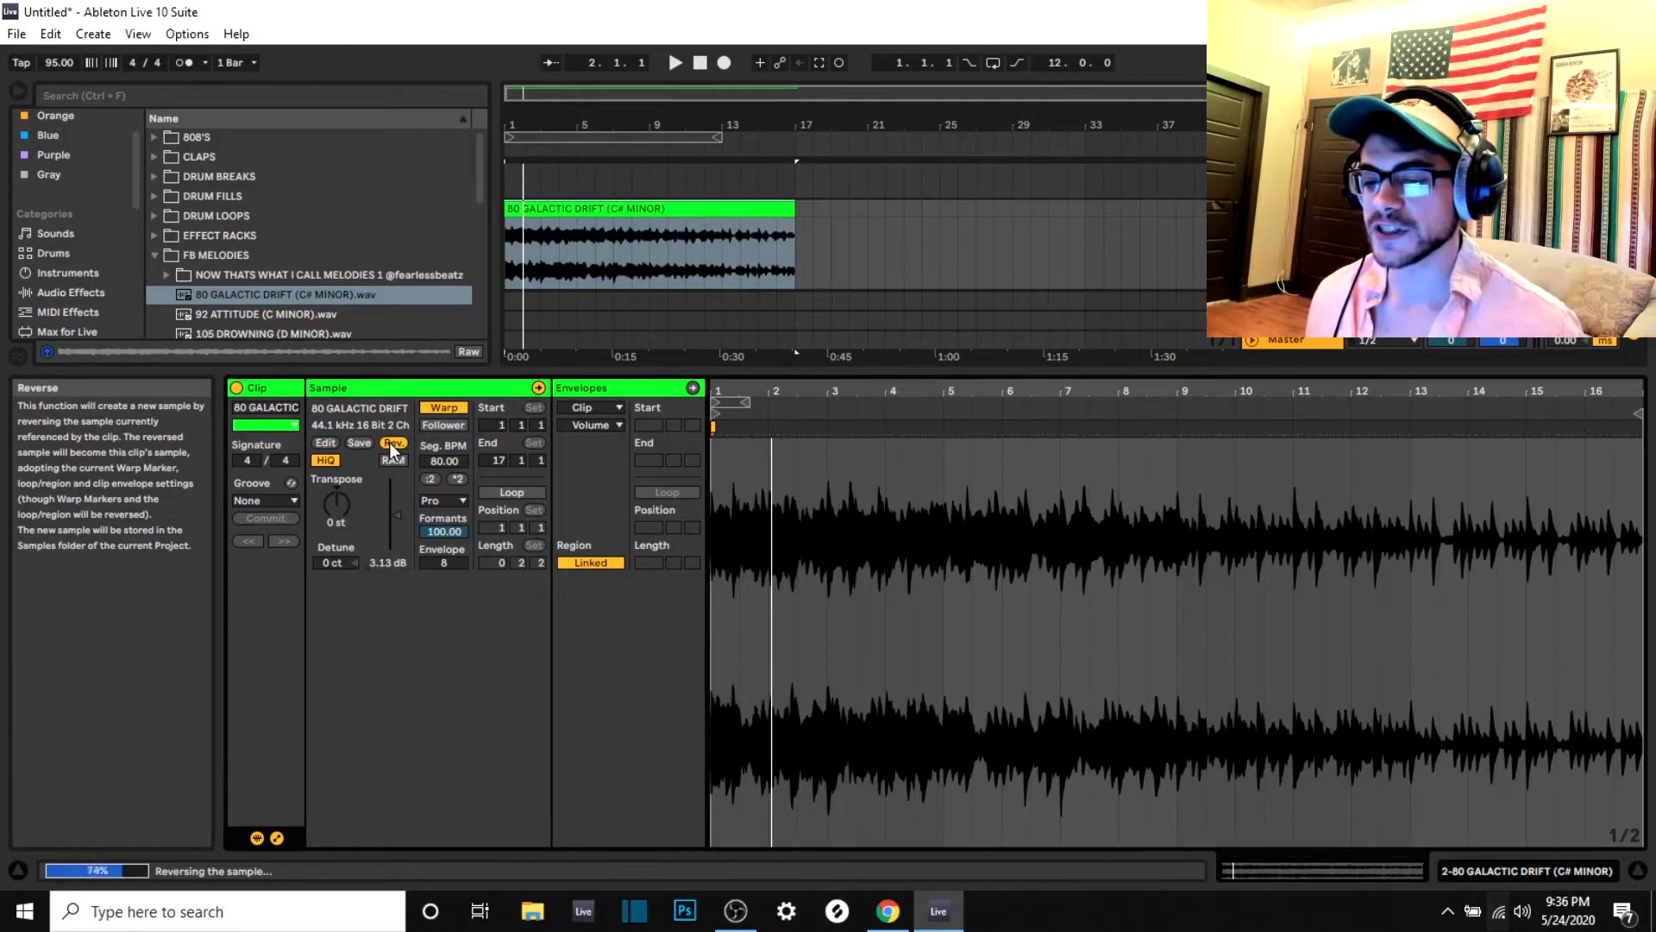
left_click(394, 443)
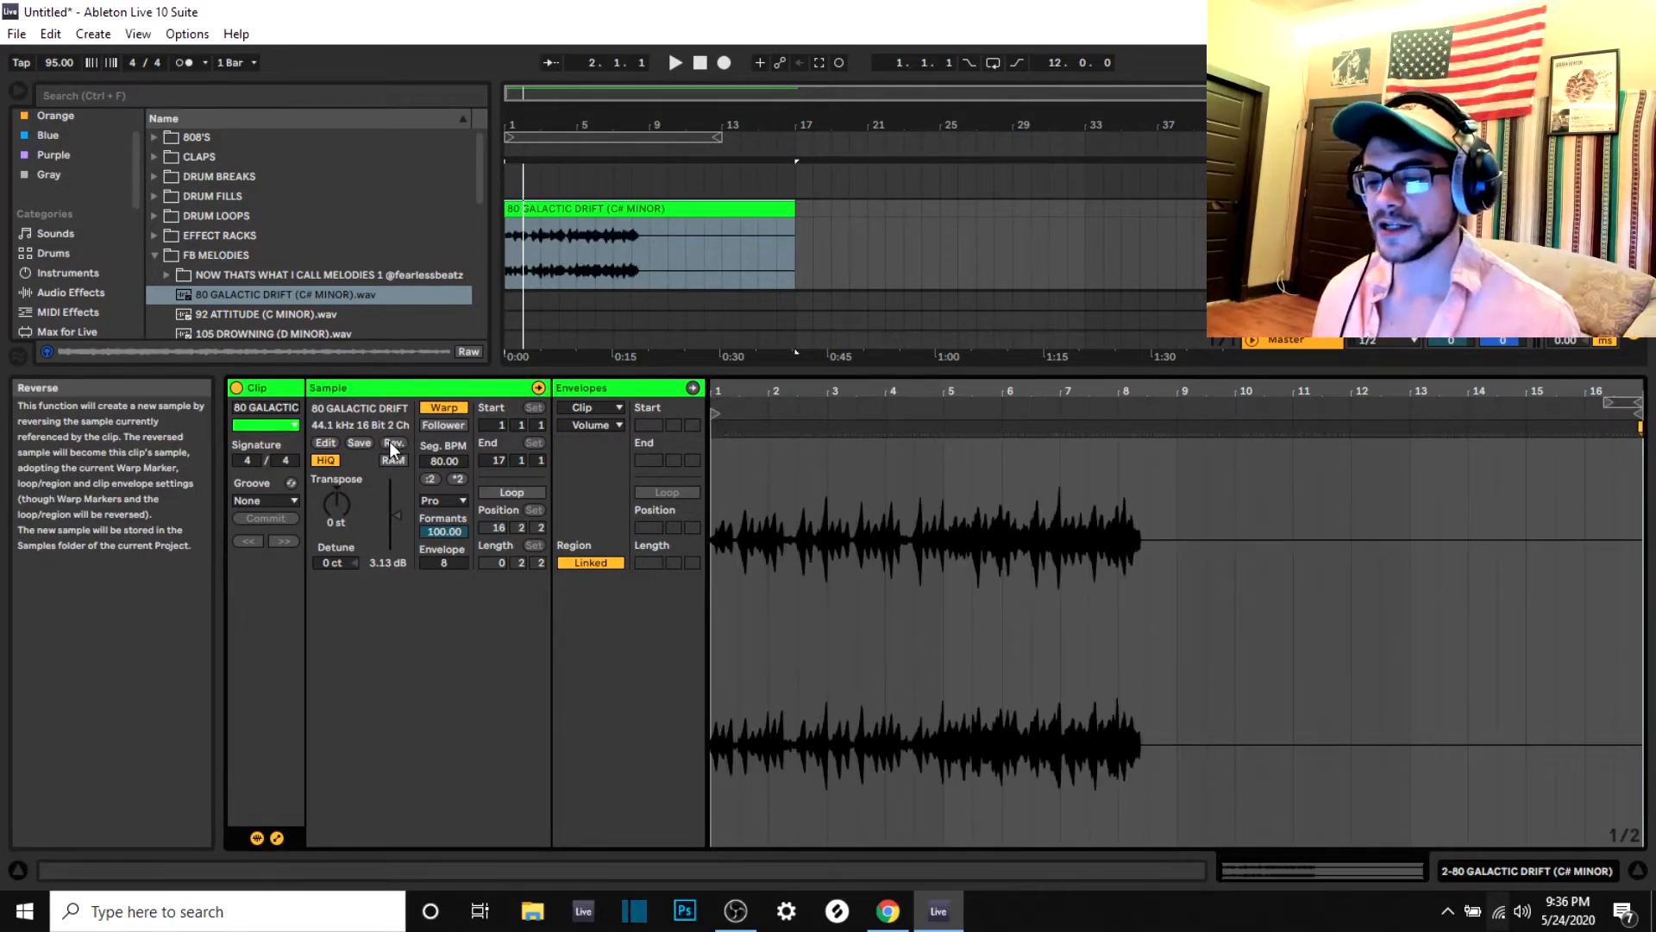
left_click(393, 441)
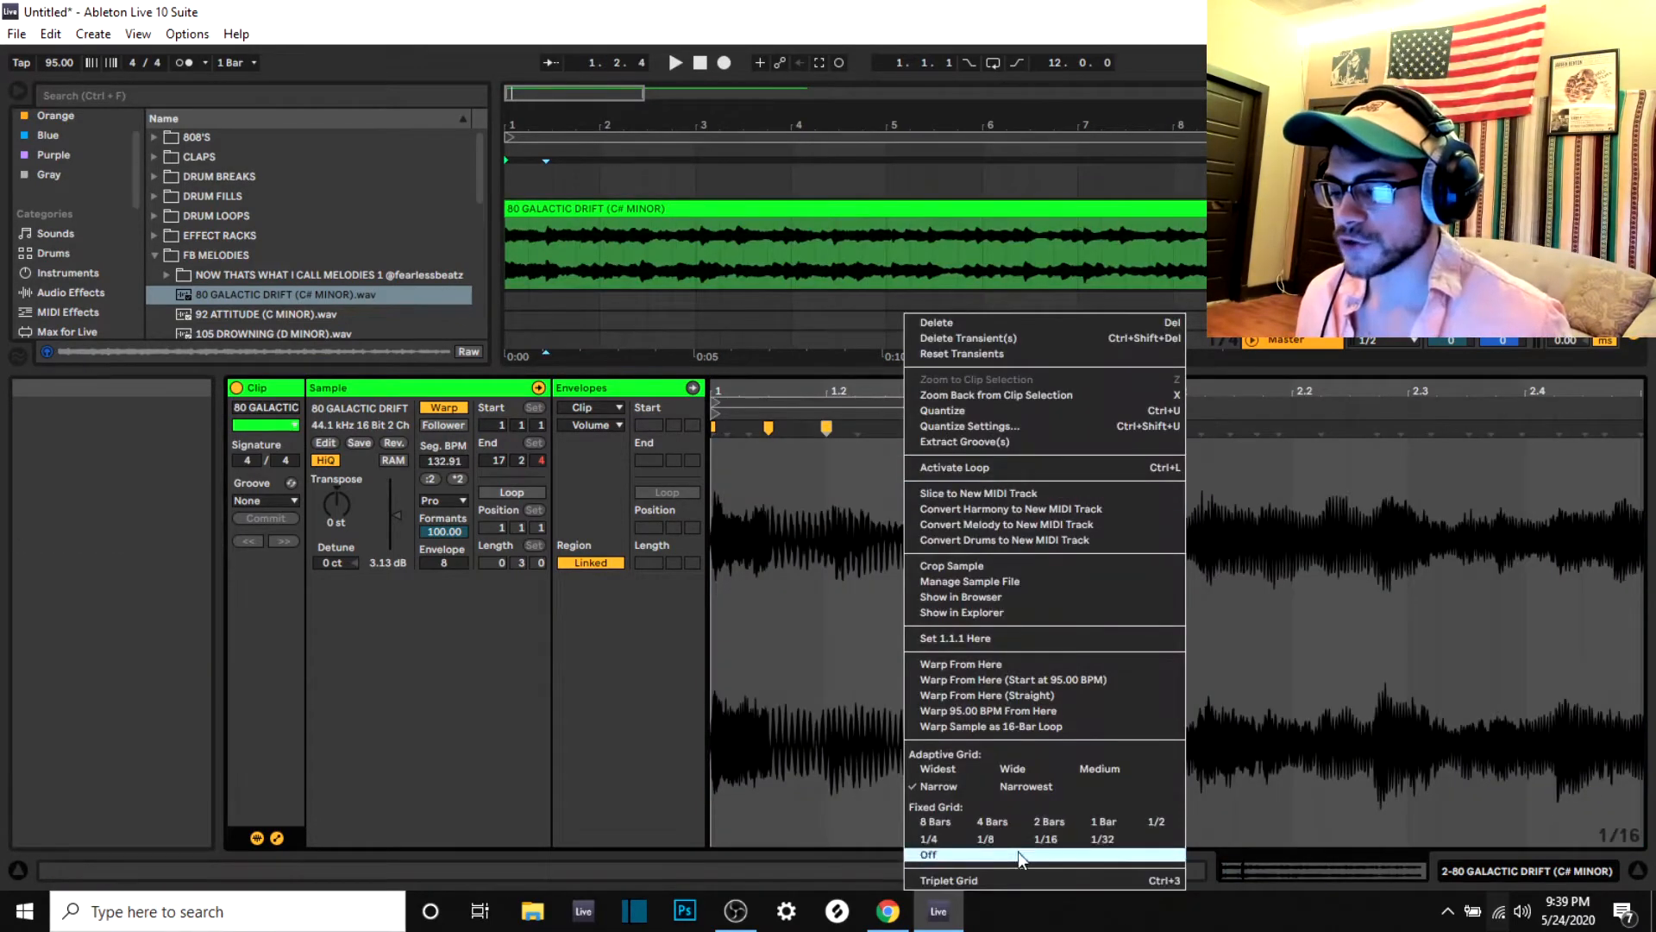
Turn Fixed Grid snapping off for the melody waveform
left_click(927, 853)
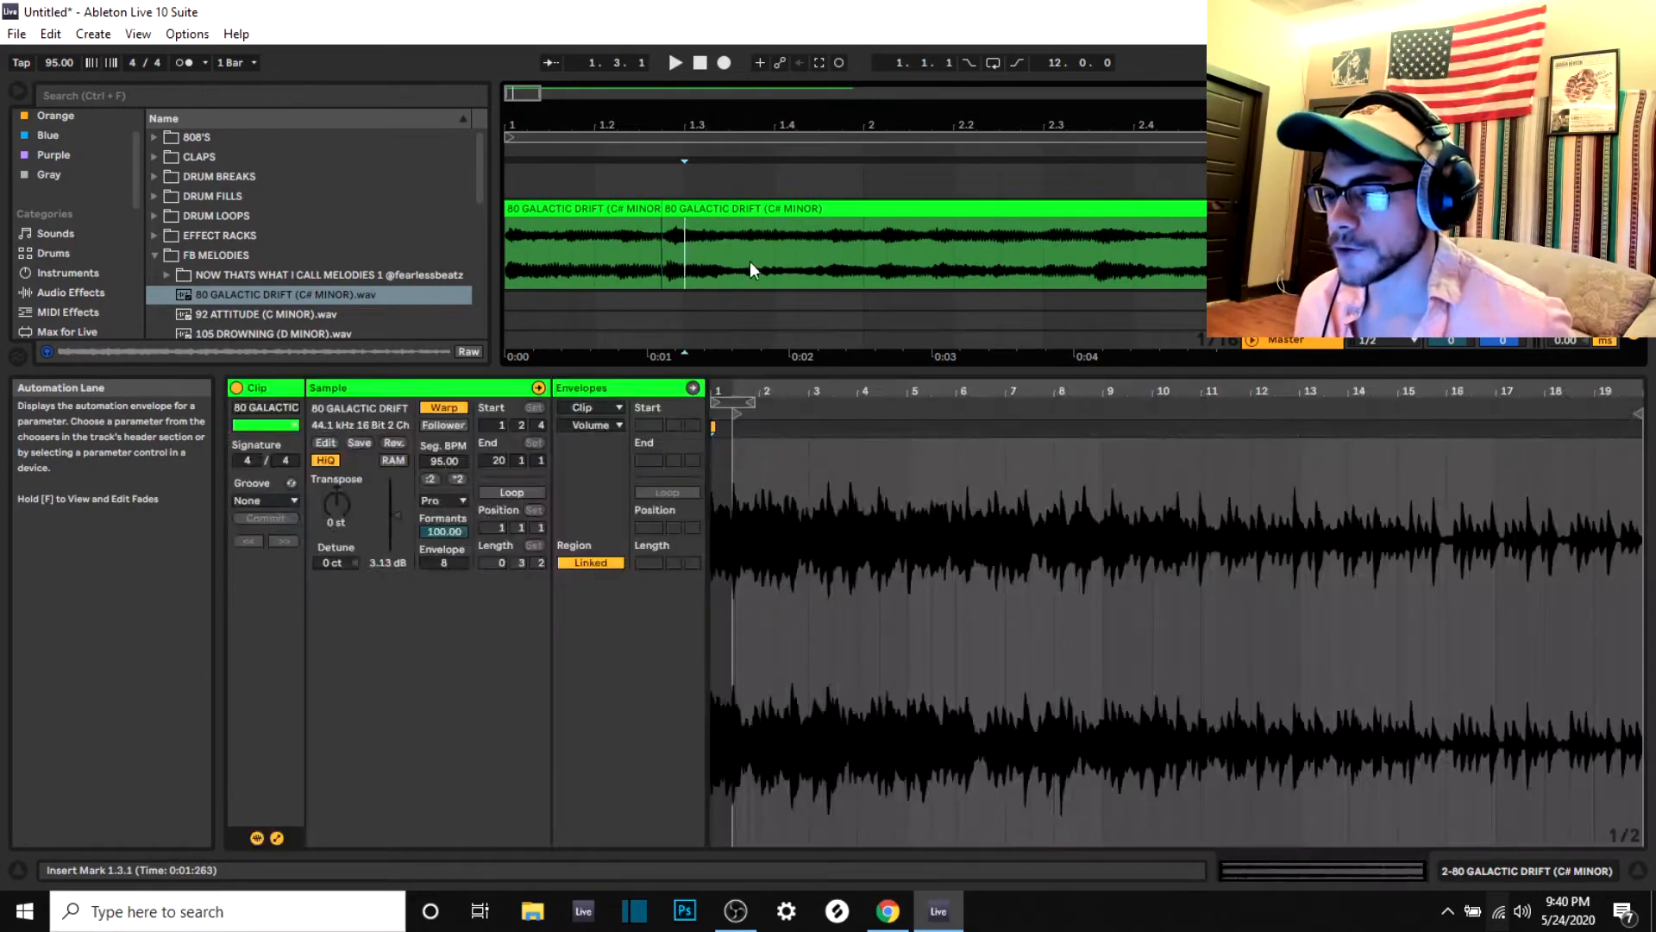
Pick a cut point in the reversed melody clip and split it into shorter clips
left_click(726, 254)
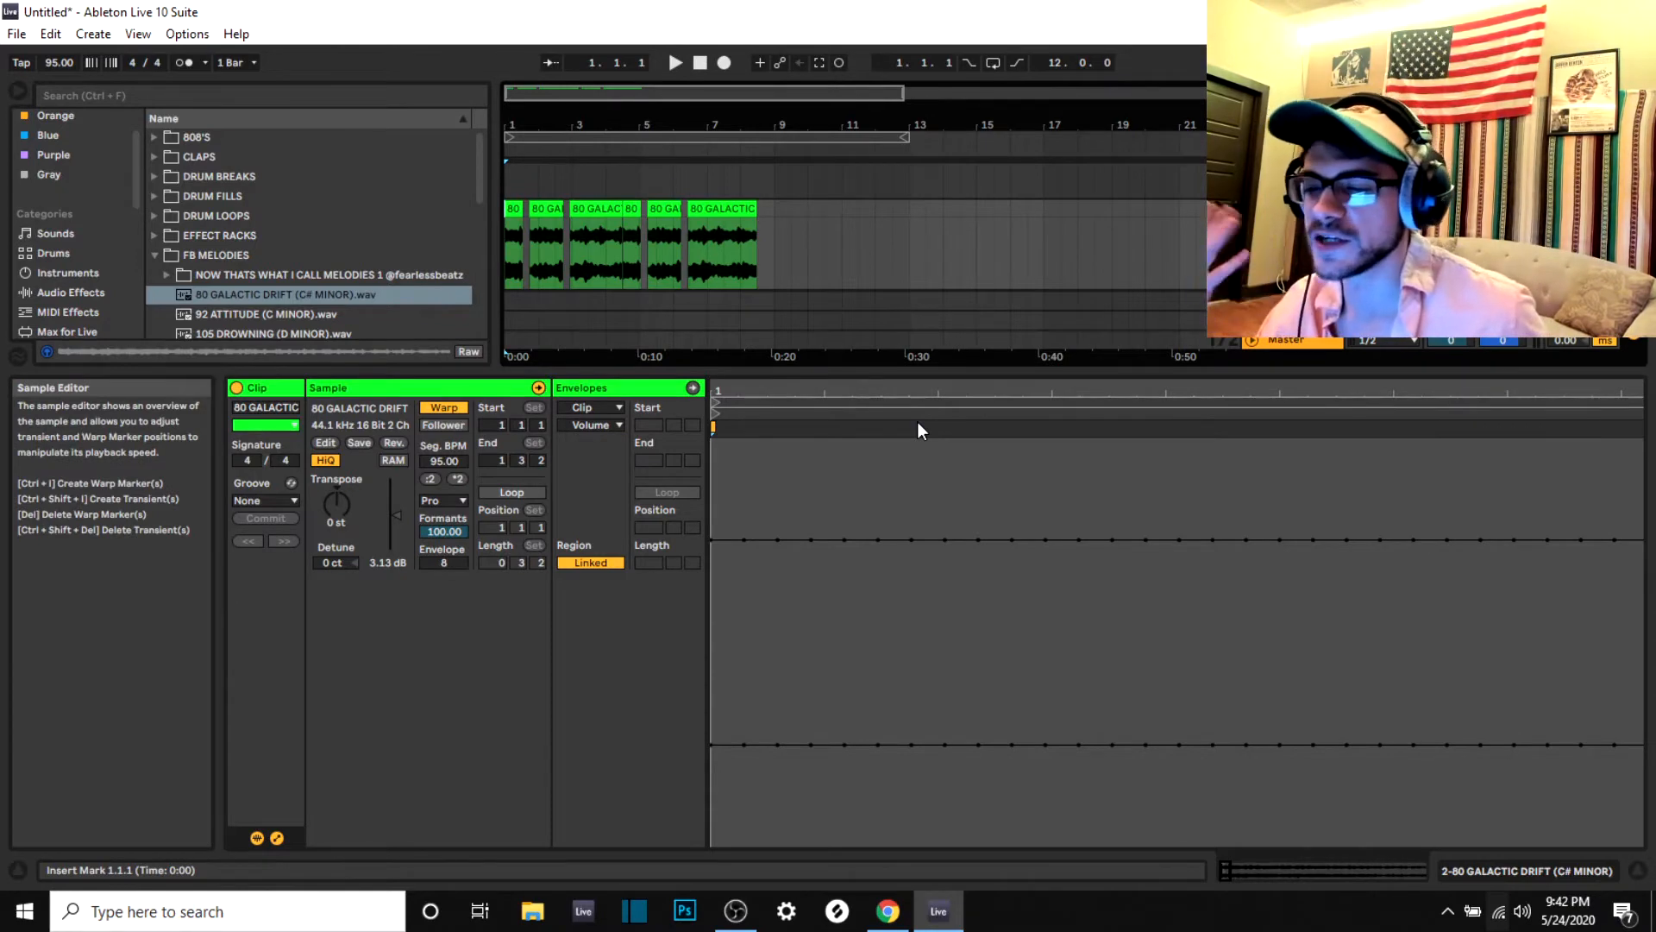
left_click(675, 62)
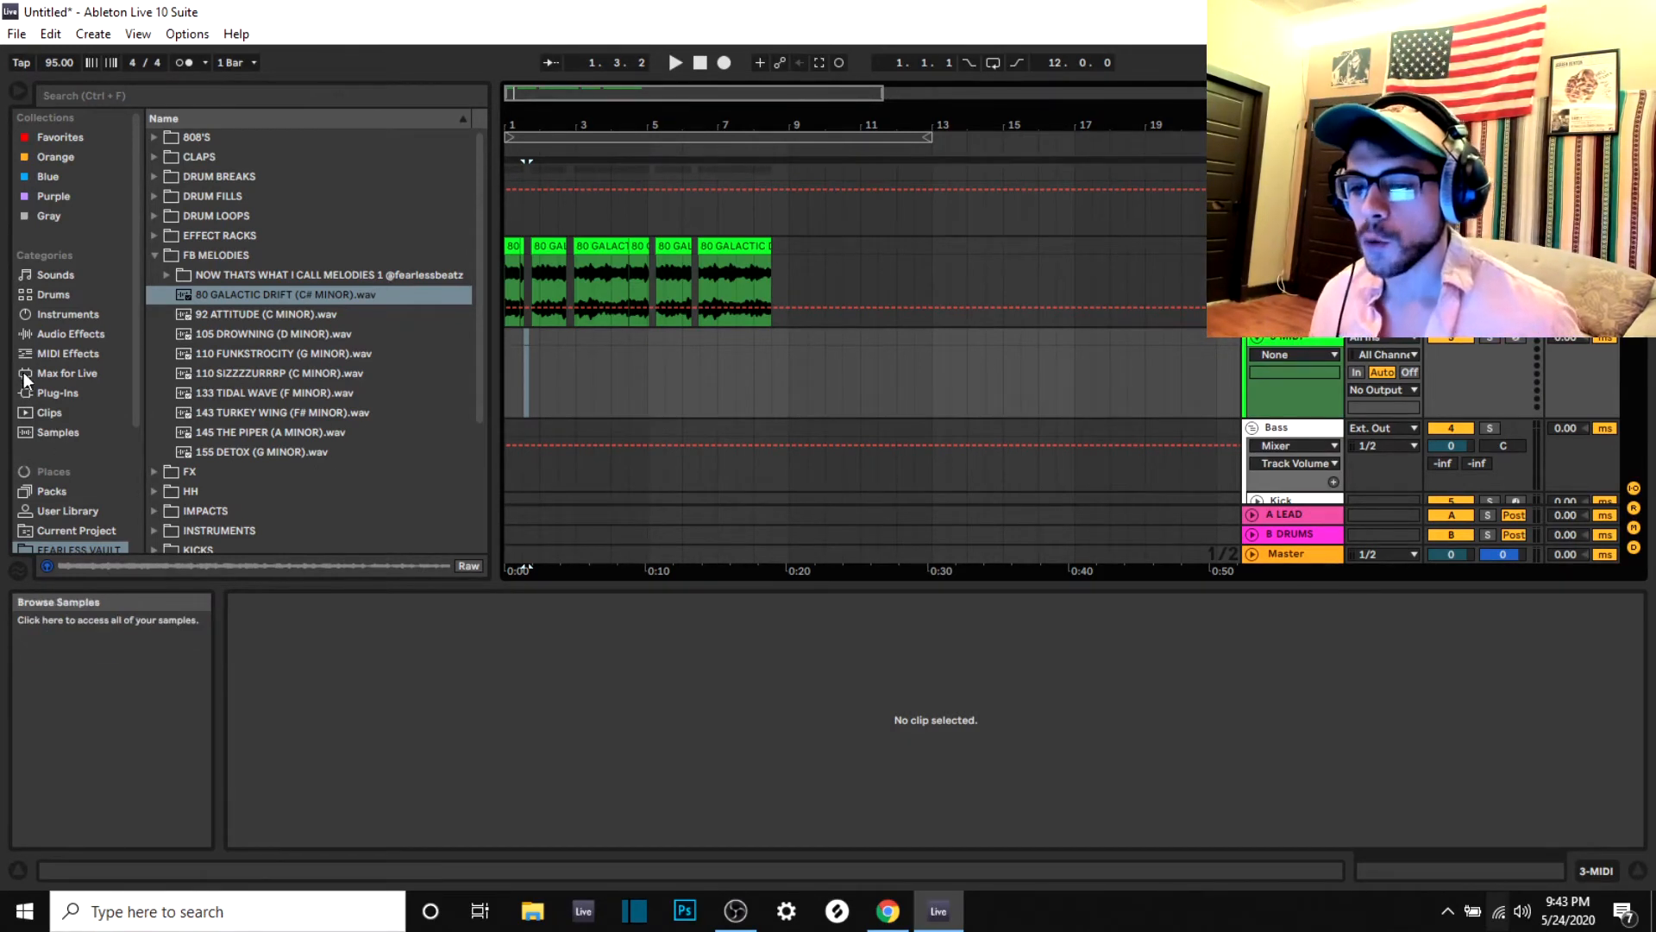
Load Simpler from Instruments onto the MIDI track, then return to the melody samples folder
left_click(67, 314)
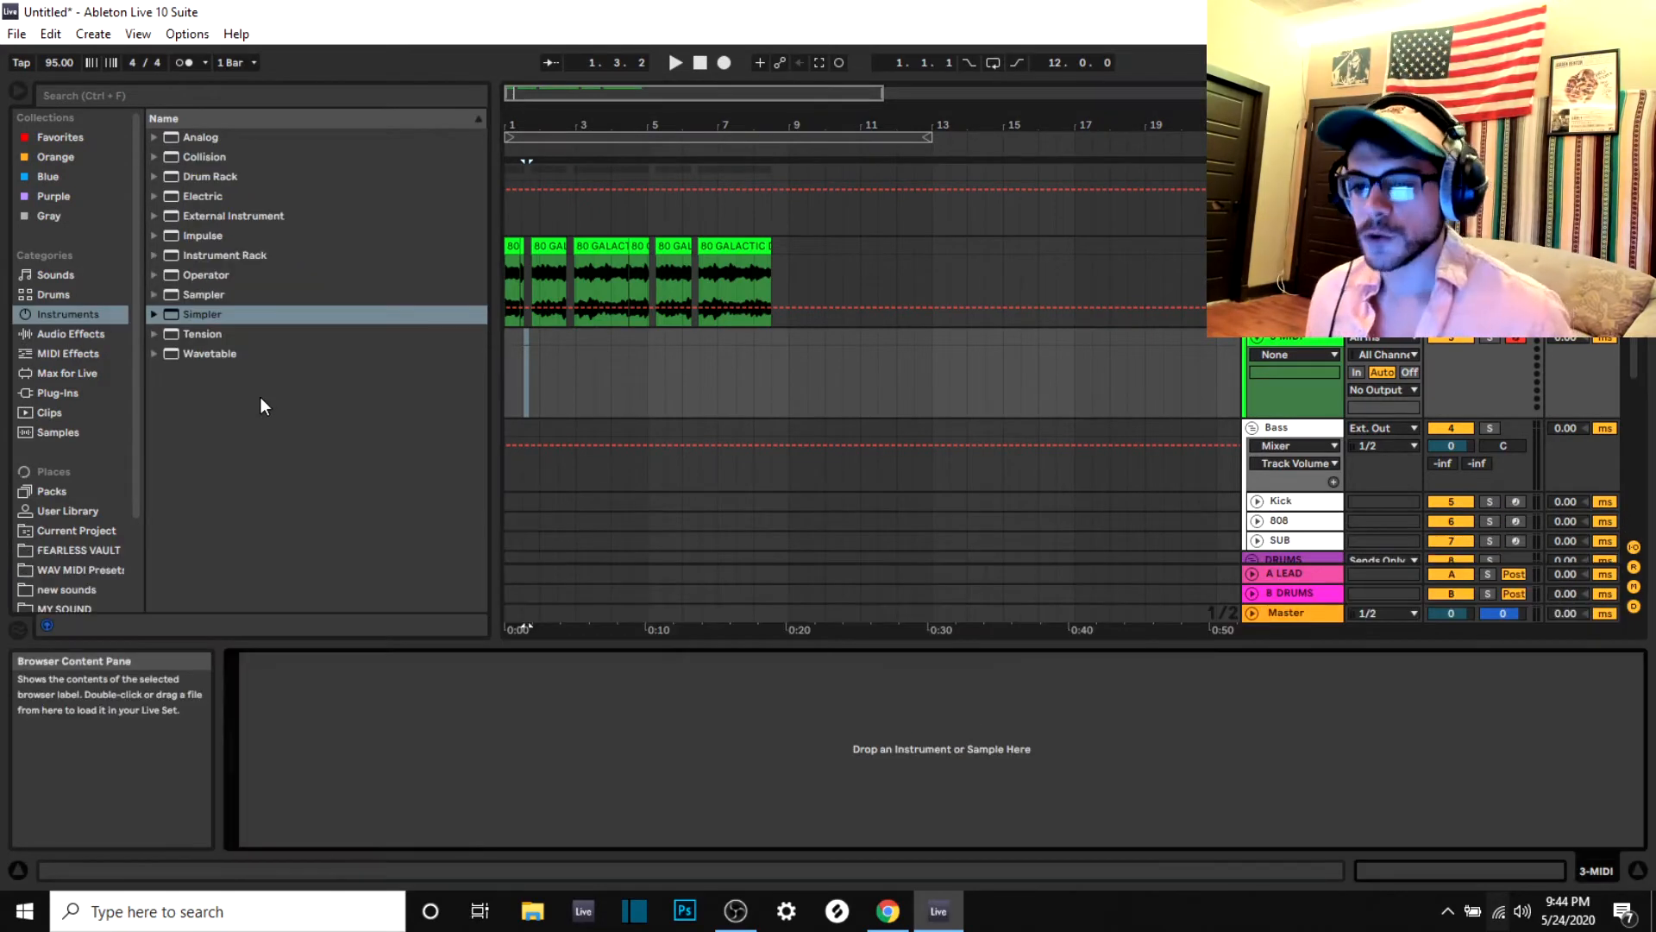
left_click(201, 314)
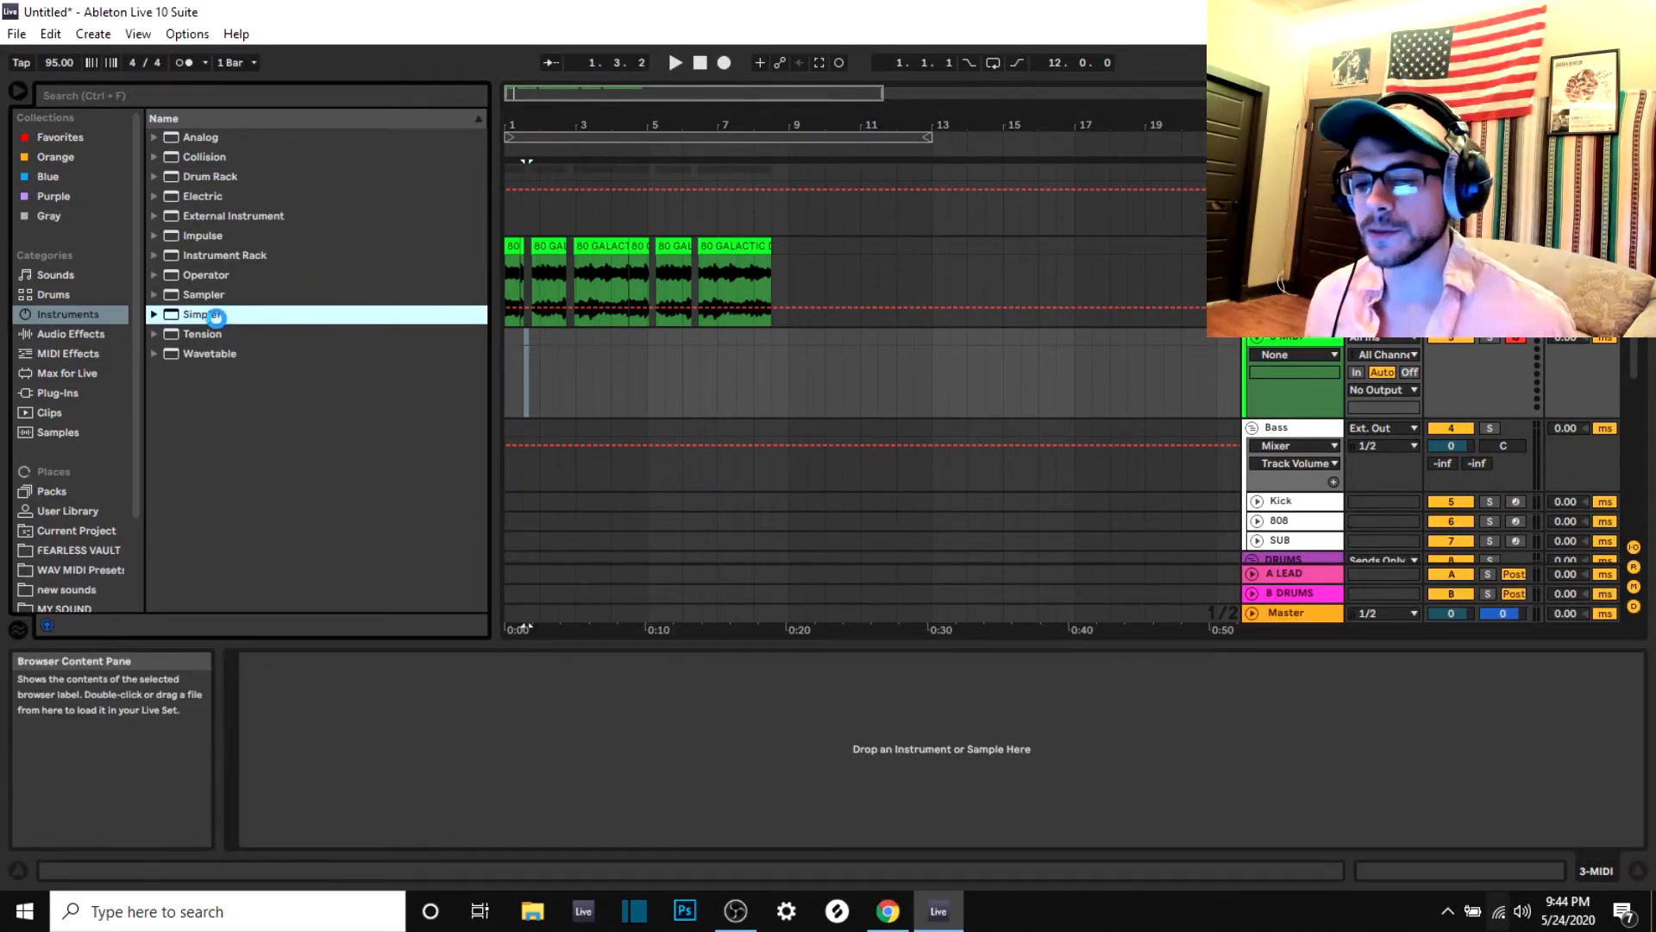
double_click(201, 314)
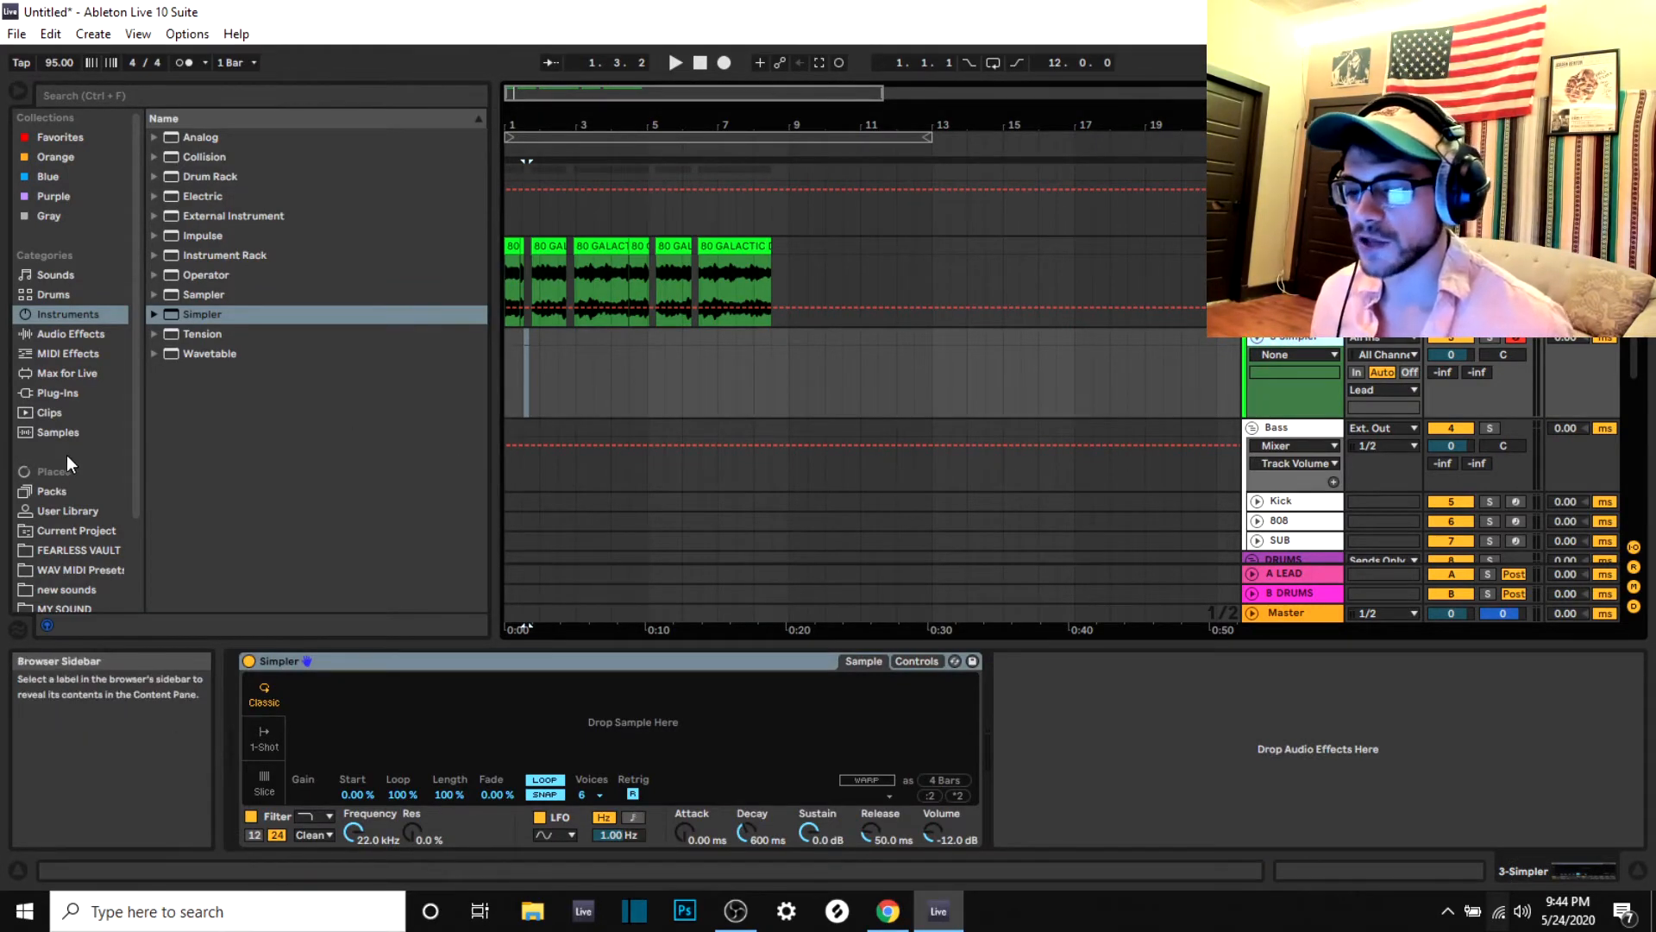
left_click(48, 412)
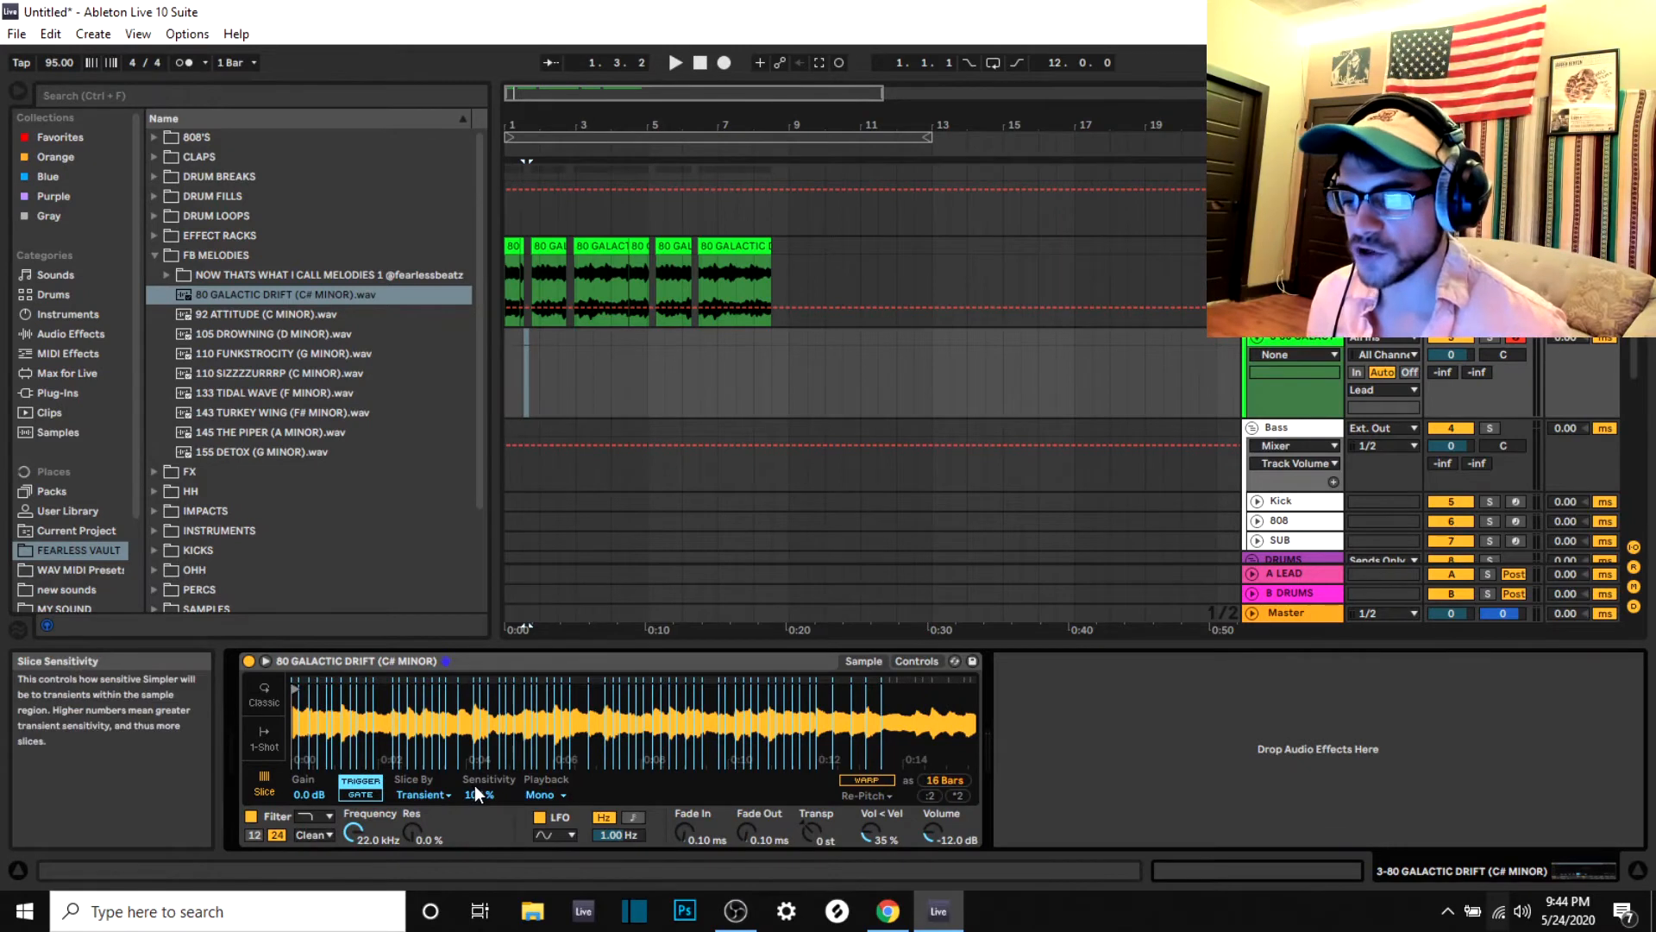
left_click_drag(475, 795, 480, 761)
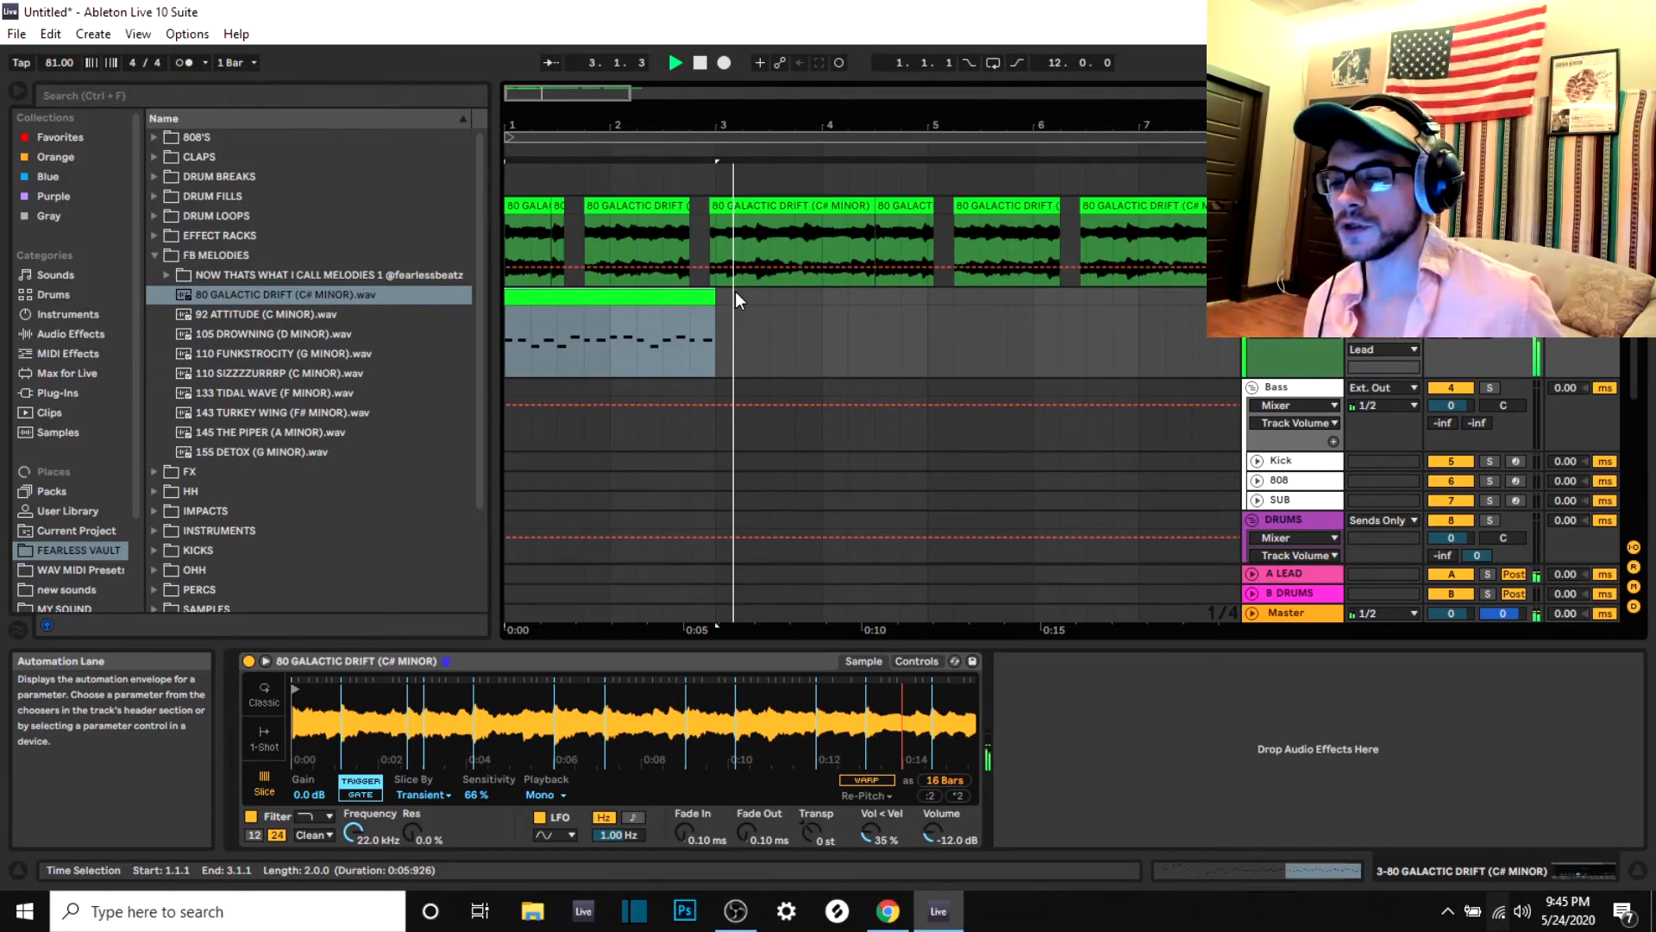
mouse_move(827, 338)
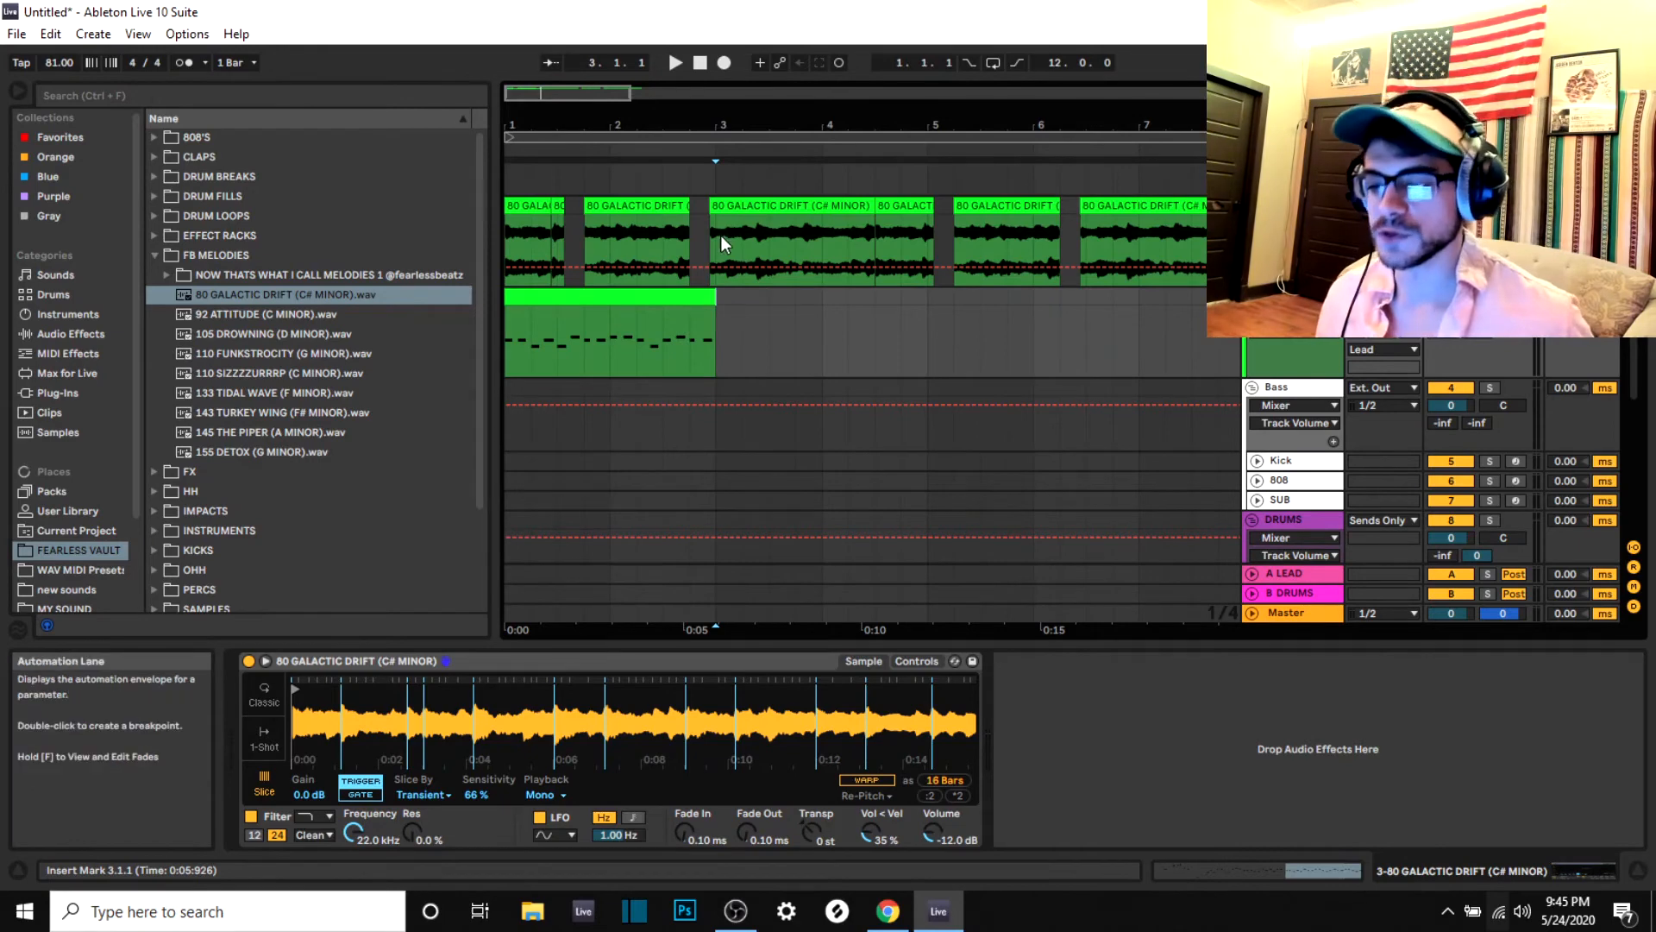
Copy the two-bar MIDI slice clip to bar 3
left_click_drag(554, 316, 719, 317)
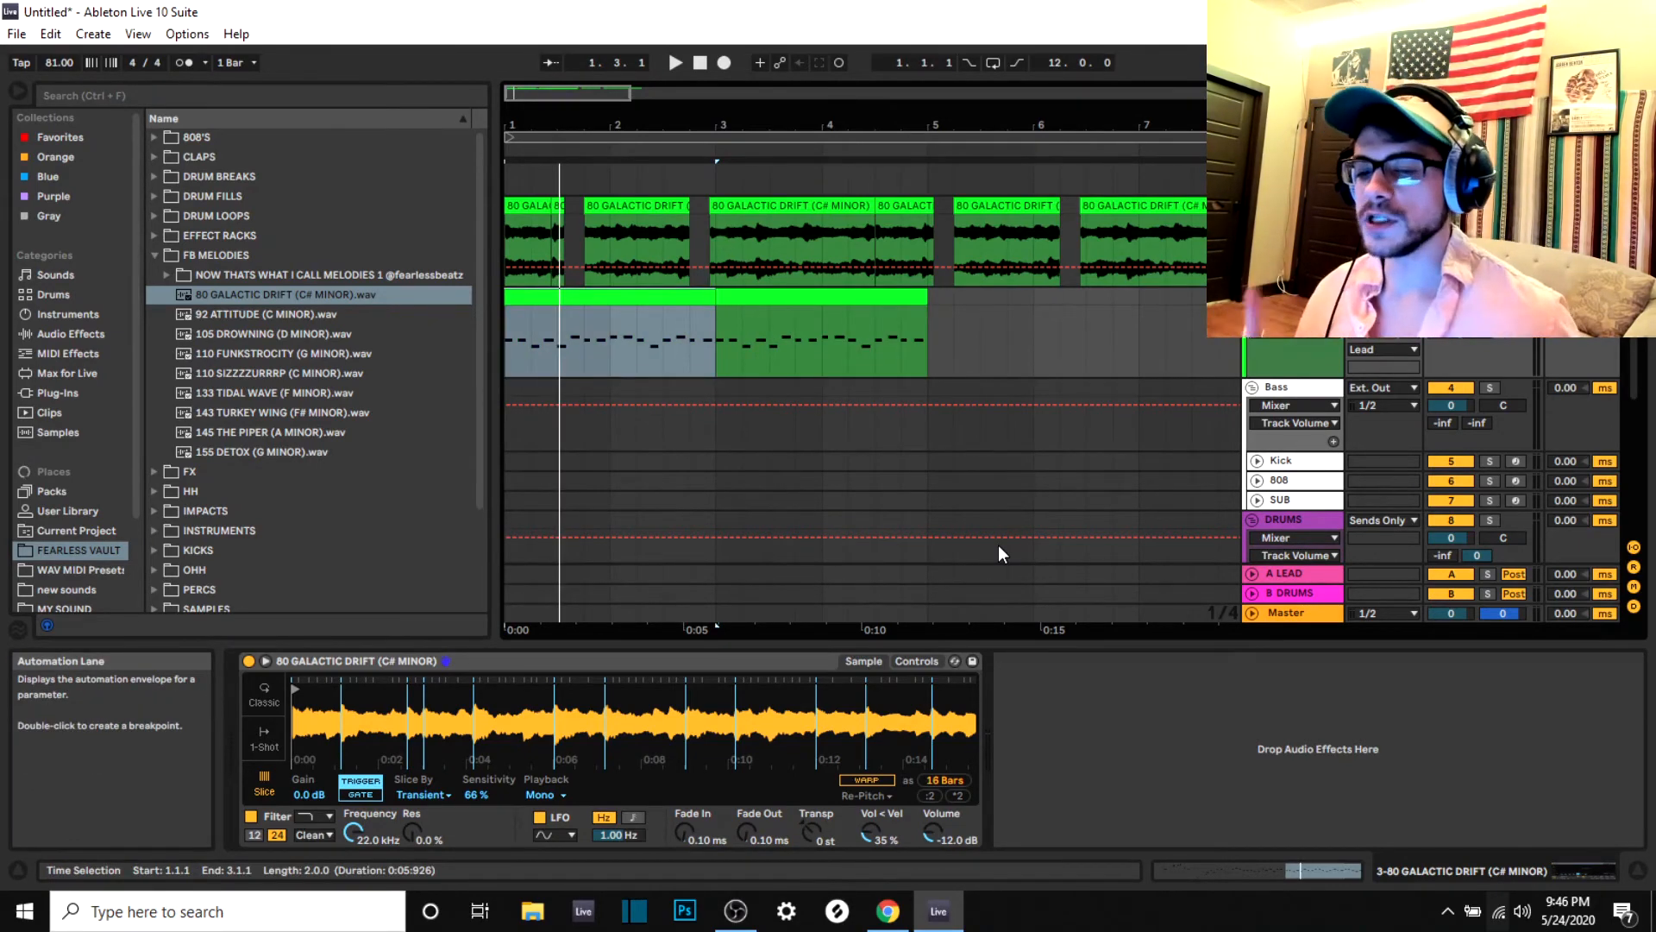